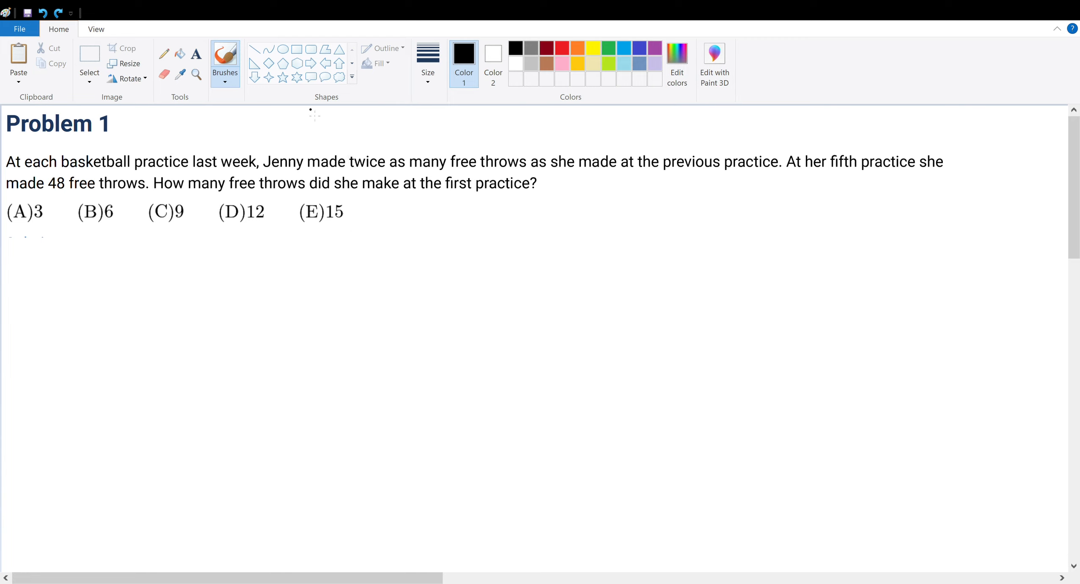
pyautogui.moveTo(348, 229)
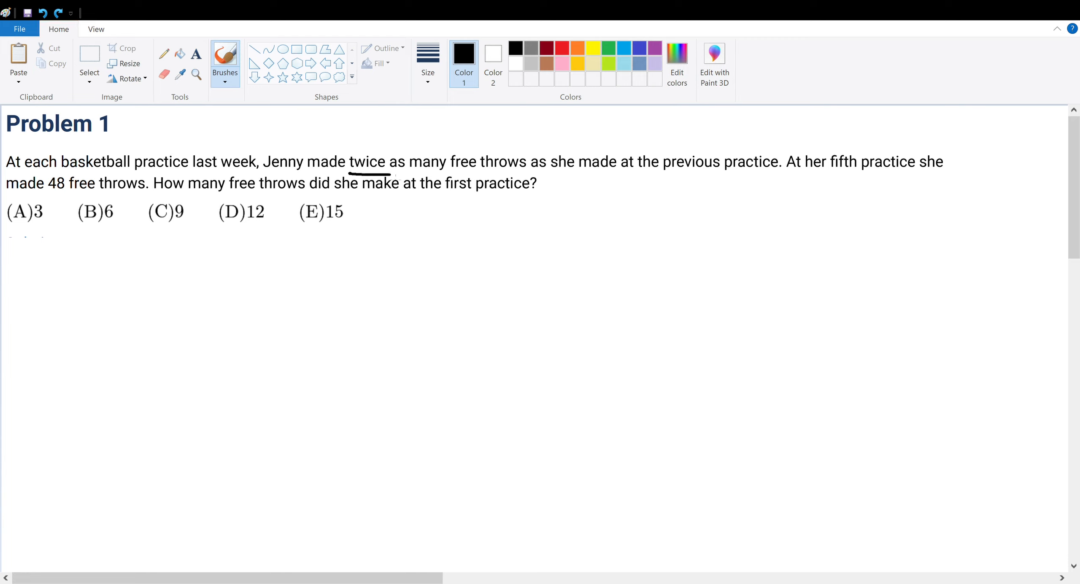
# - Underline "twice as many free throws as she made at the previous practice" in black
pyautogui.moveTo(389, 172); pyautogui.dragTo(689, 178)
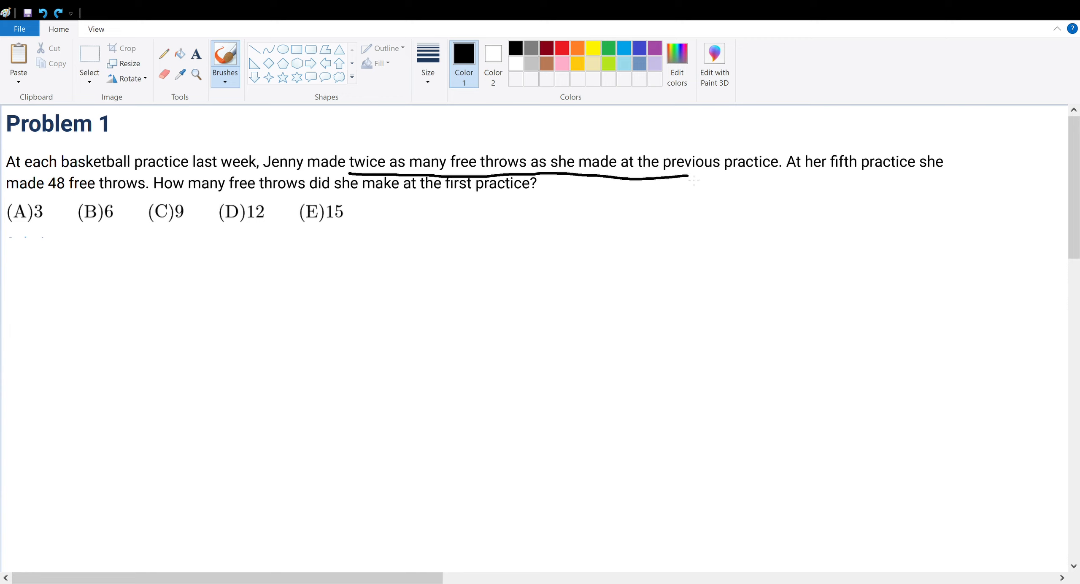
pyautogui.moveTo(689, 178); pyautogui.dragTo(733, 175)
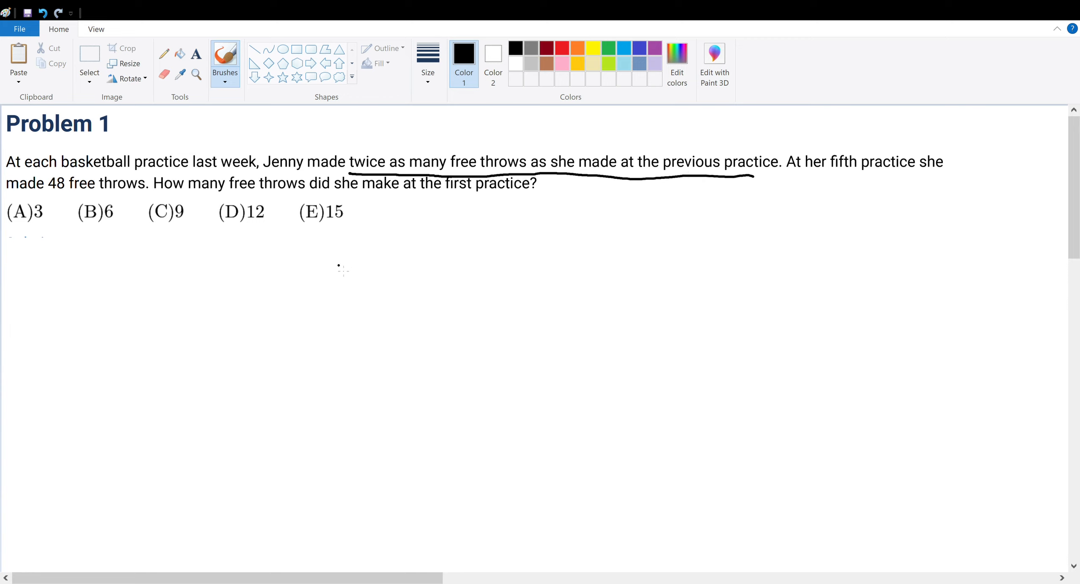
# - Handwrite x, 2x, 4x, 8x and 16x in a column below the answer choices
pyautogui.moveTo(324, 254); pyautogui.dragTo(341, 293)
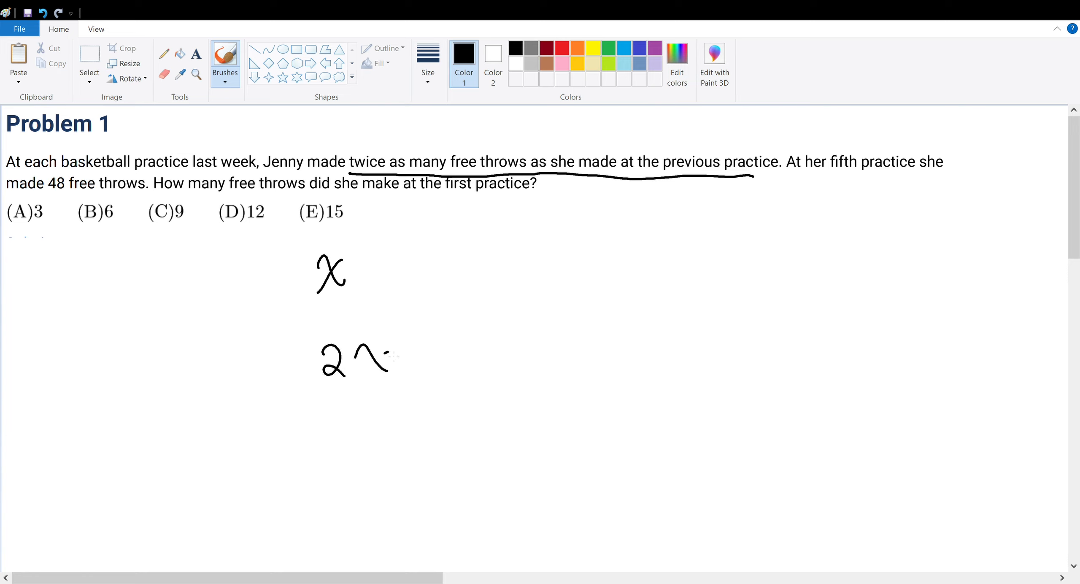
pyautogui.moveTo(372, 351); pyautogui.dragTo(382, 375)
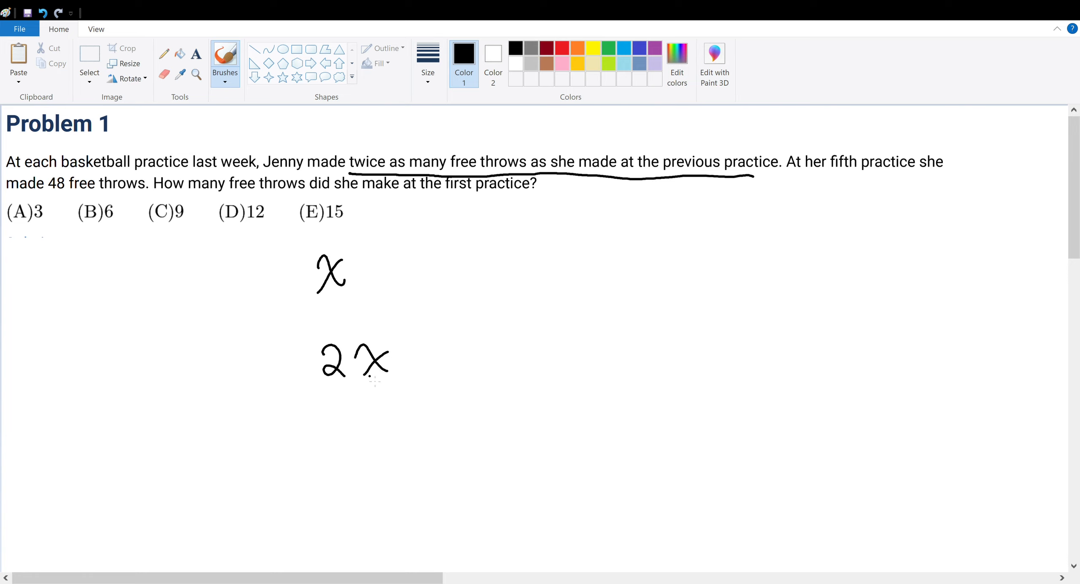
pyautogui.moveTo(359, 427)
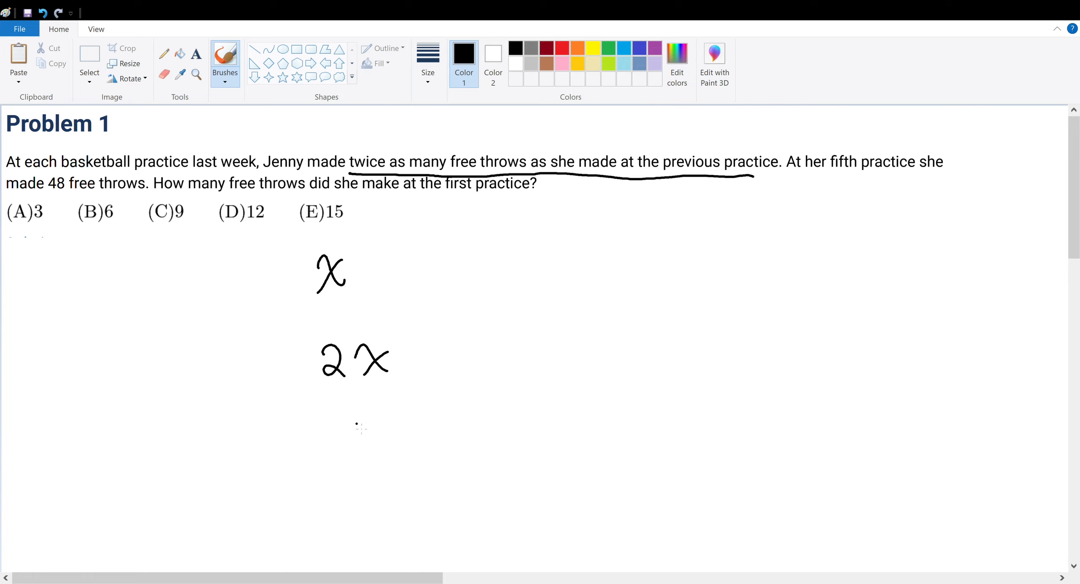
pyautogui.moveTo(327, 406); pyautogui.dragTo(392, 420)
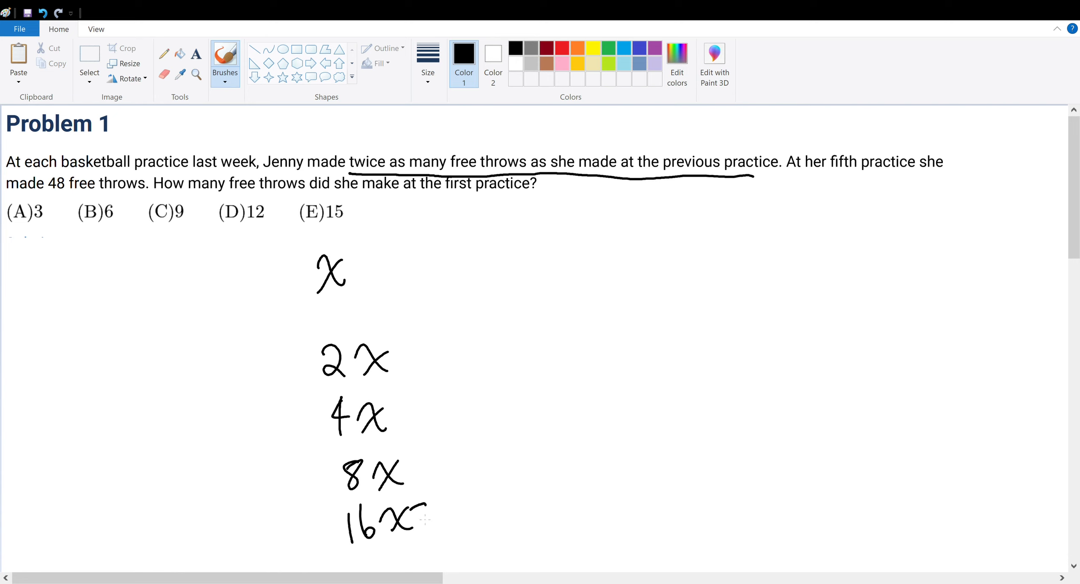
# - Write 16x=48 and x=3 linked to x, then circle answer (A)3
pyautogui.moveTo(414, 503); pyautogui.dragTo(572, 513)
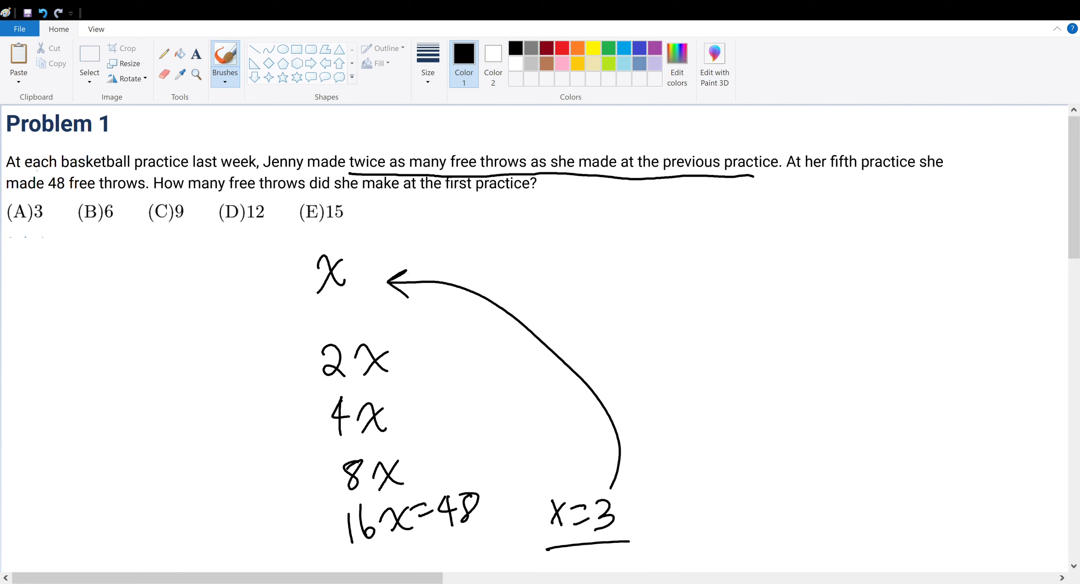
pyautogui.moveTo(28, 193); pyautogui.dragTo(28, 241)
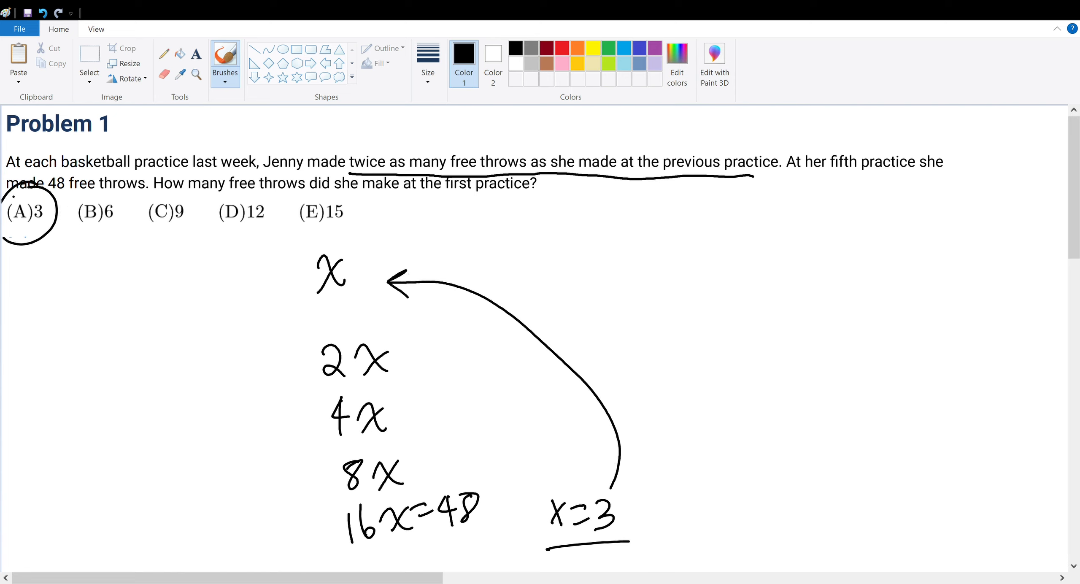